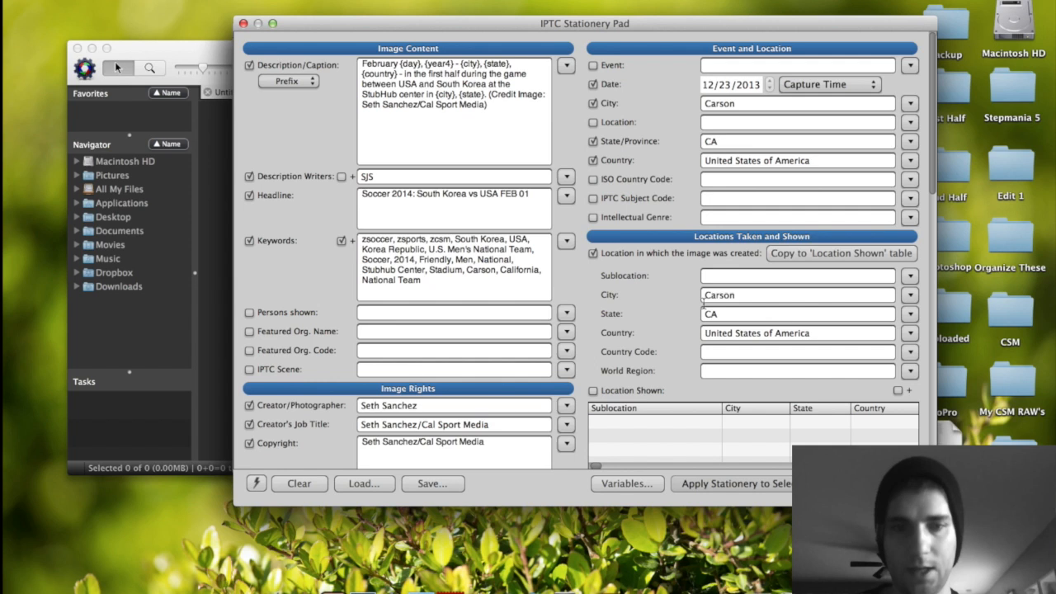
mouse_move(627, 484)
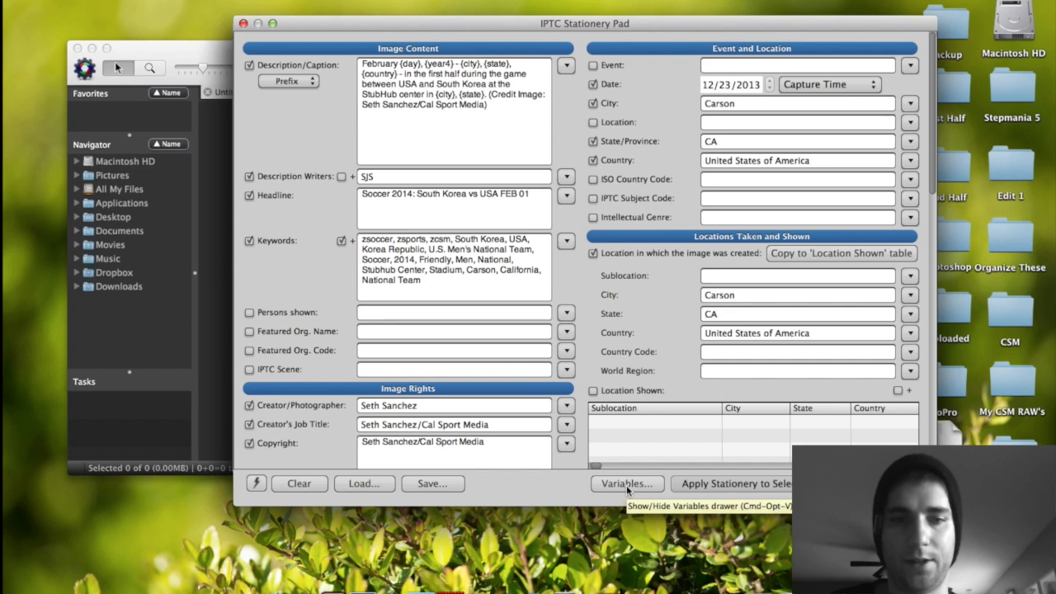
- Reveal the caption variables list and start a new caption line beginning "February" with date variables
left_click(623, 484)
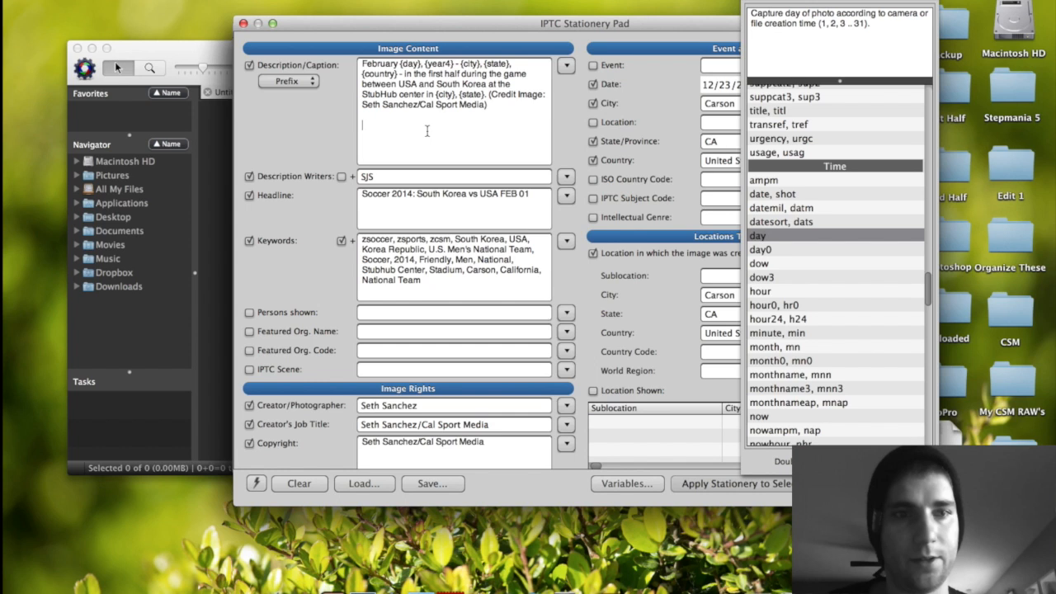
left_click(758, 234)
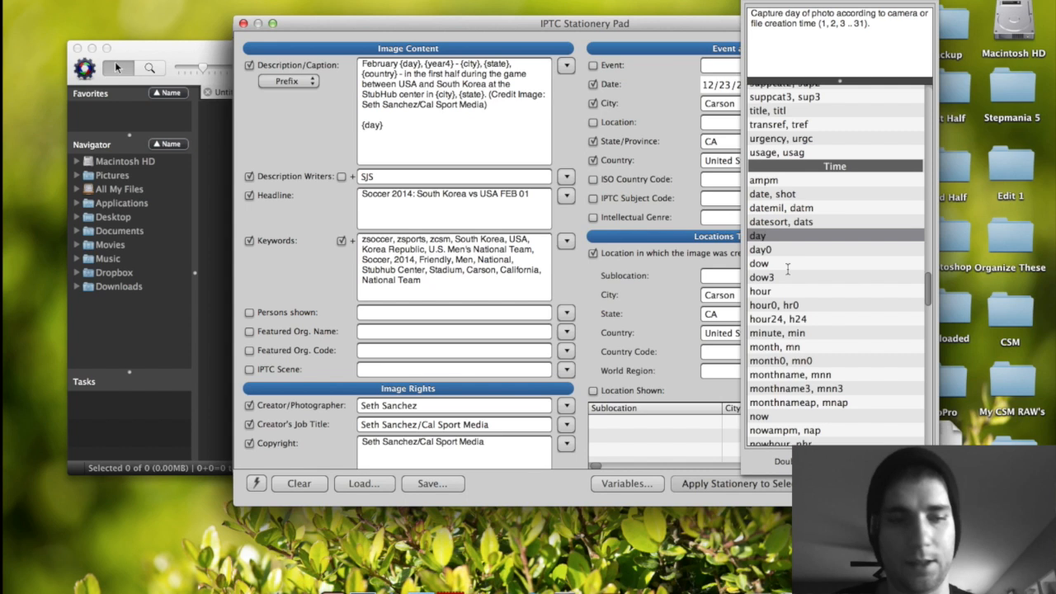
type("February")
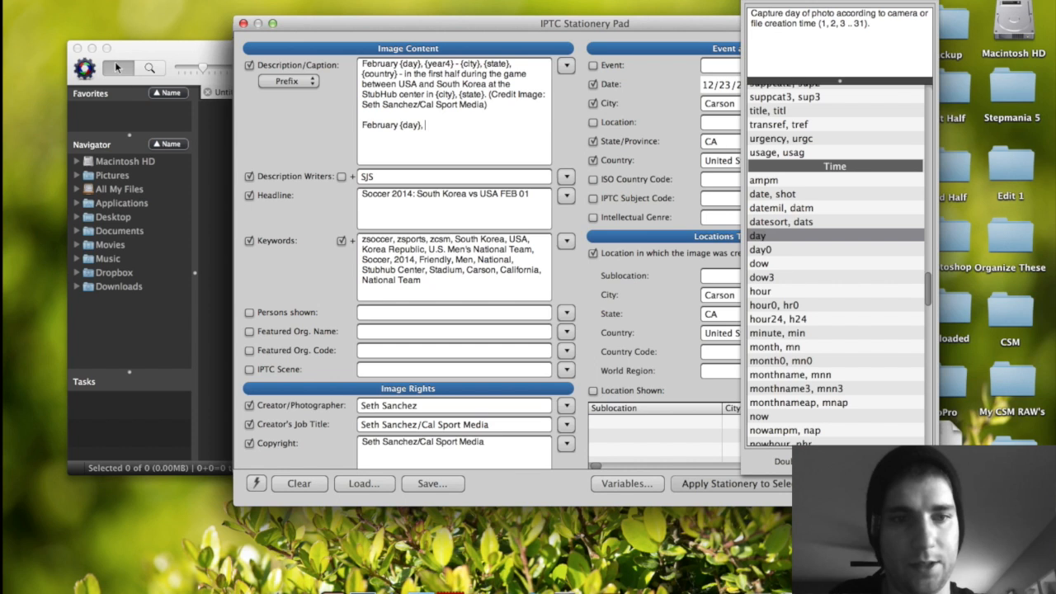
scroll("down", 3)
type(" {year4} -")
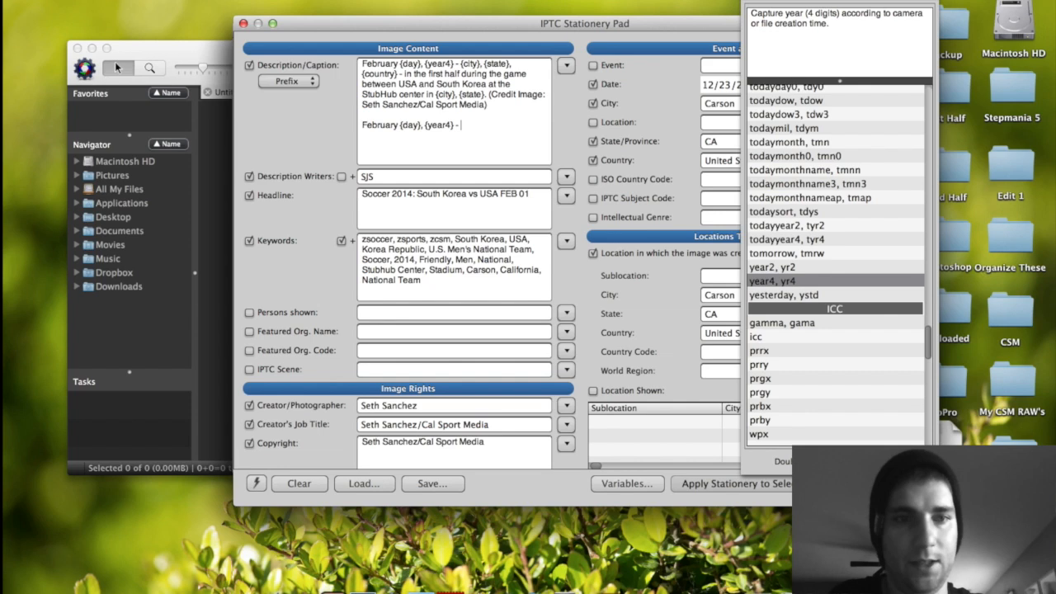
- Continue the caption line with location variables and "- in the first" half game description
scroll("down", 3)
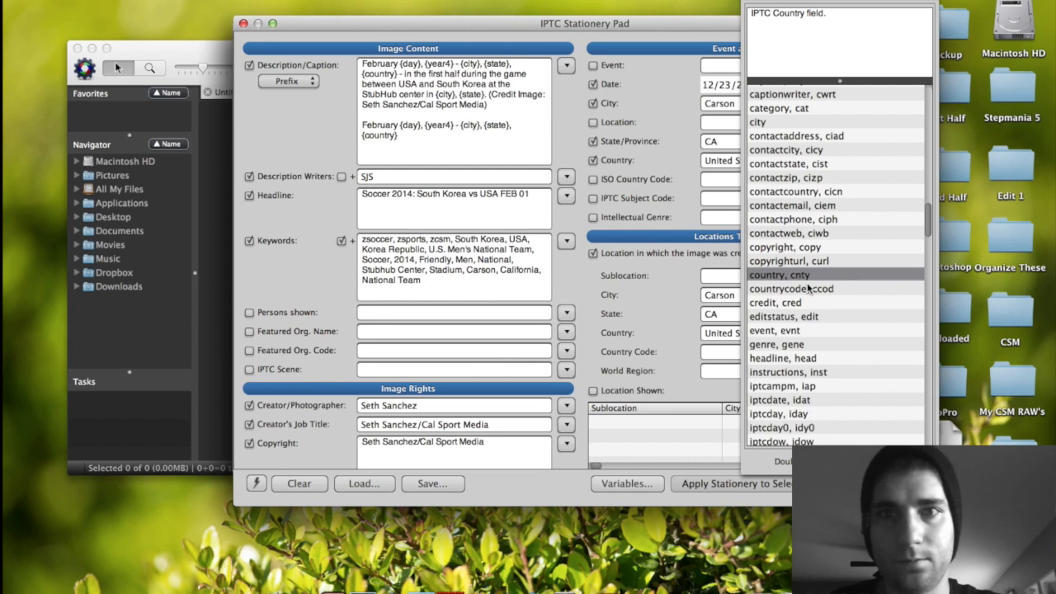
type("- in the first half during the game between USA and South Korea at the StubHub center in")
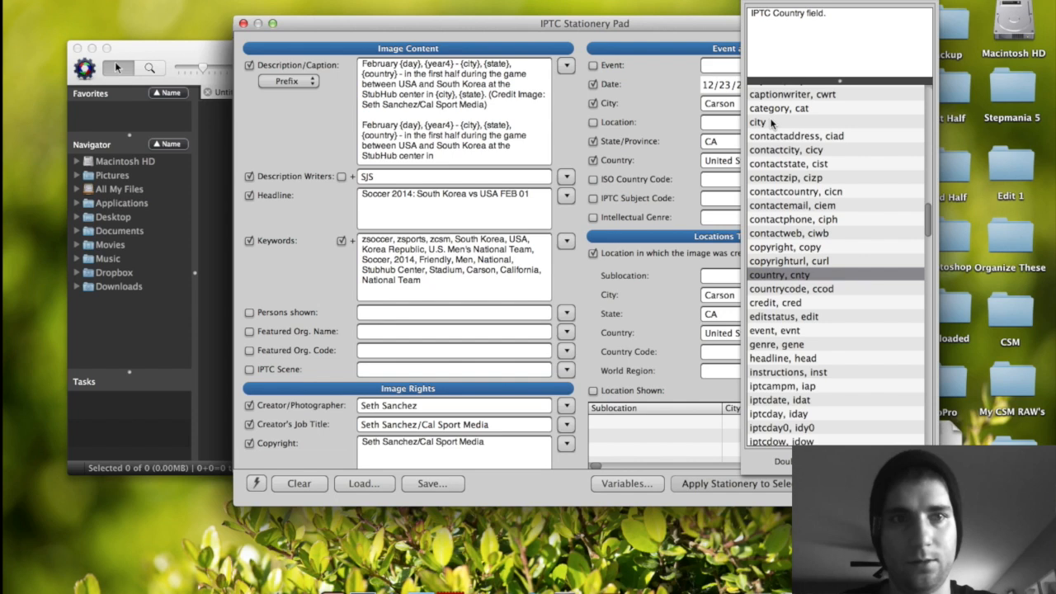
scroll("down", 3)
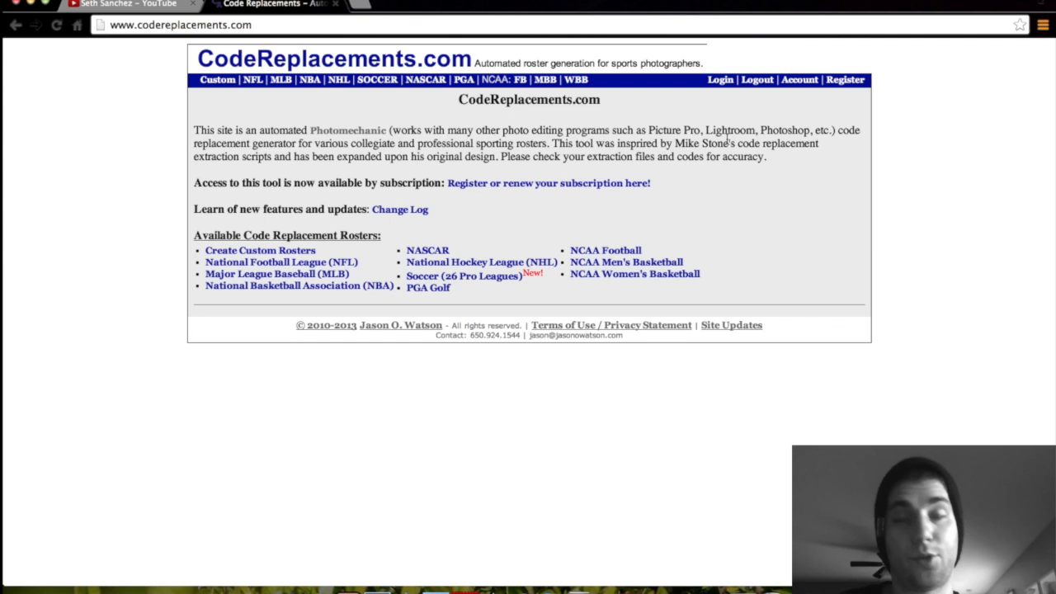
- View the subscription sign-up plans on CodeReplacements.com
left_click(548, 181)
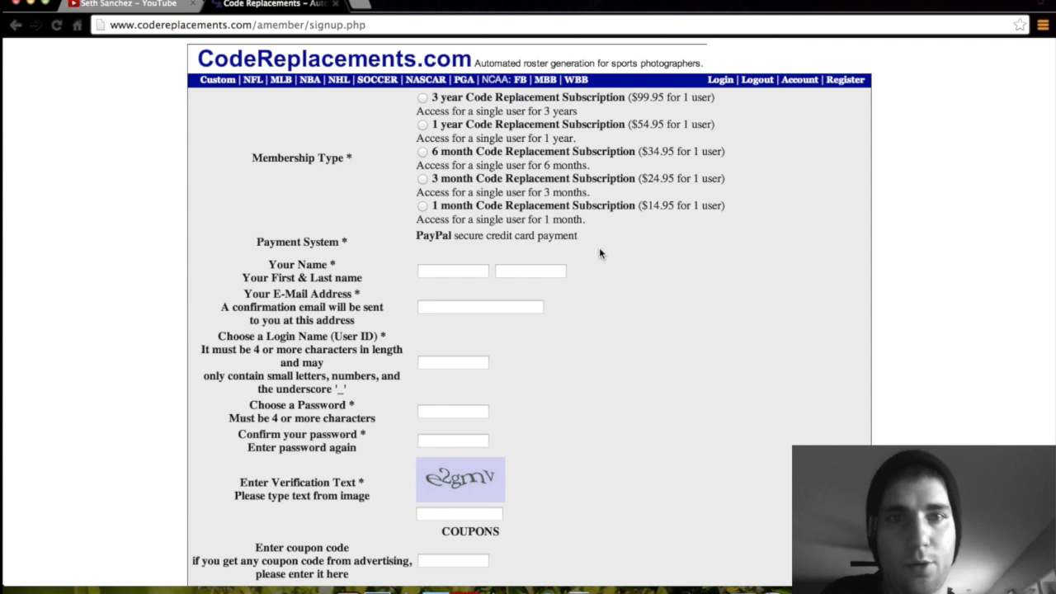
mouse_move(677, 129)
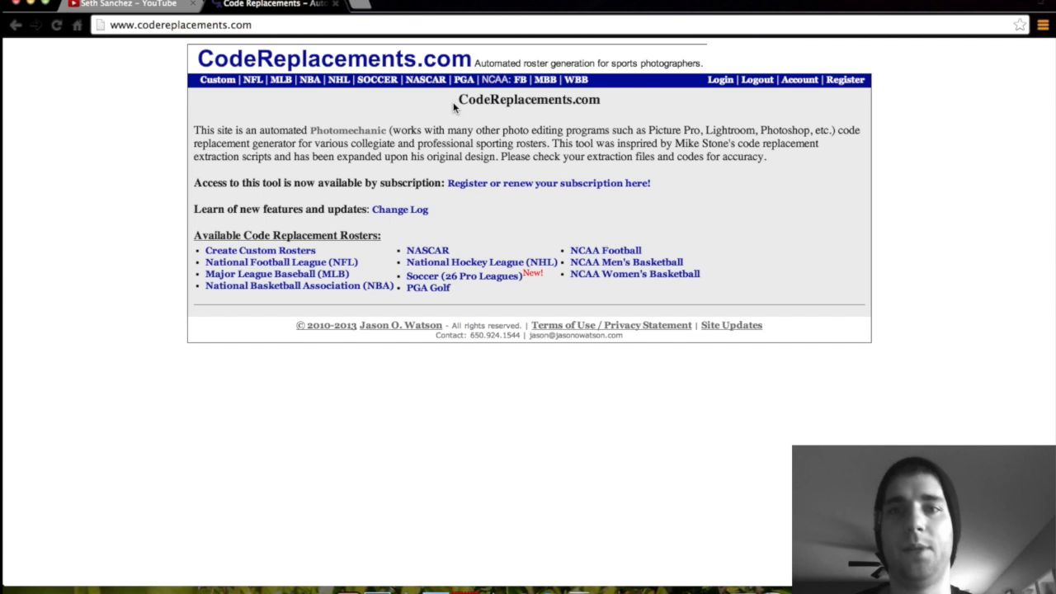
mouse_move(373, 433)
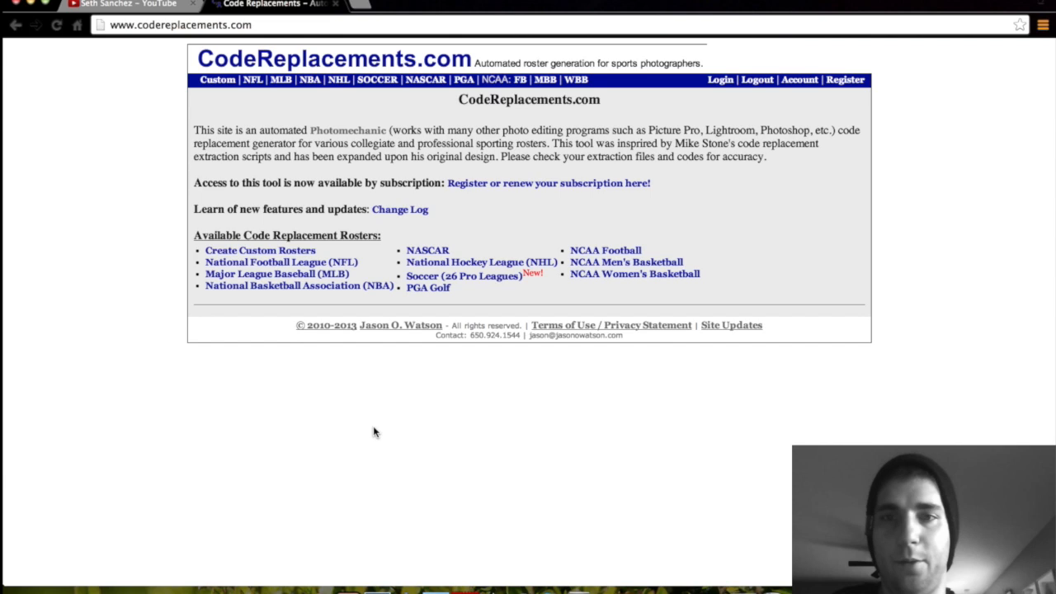
- In the NFL roster generator, enter the home team prefix and choose Green Bay Packers as visiting team
left_click(252, 79)
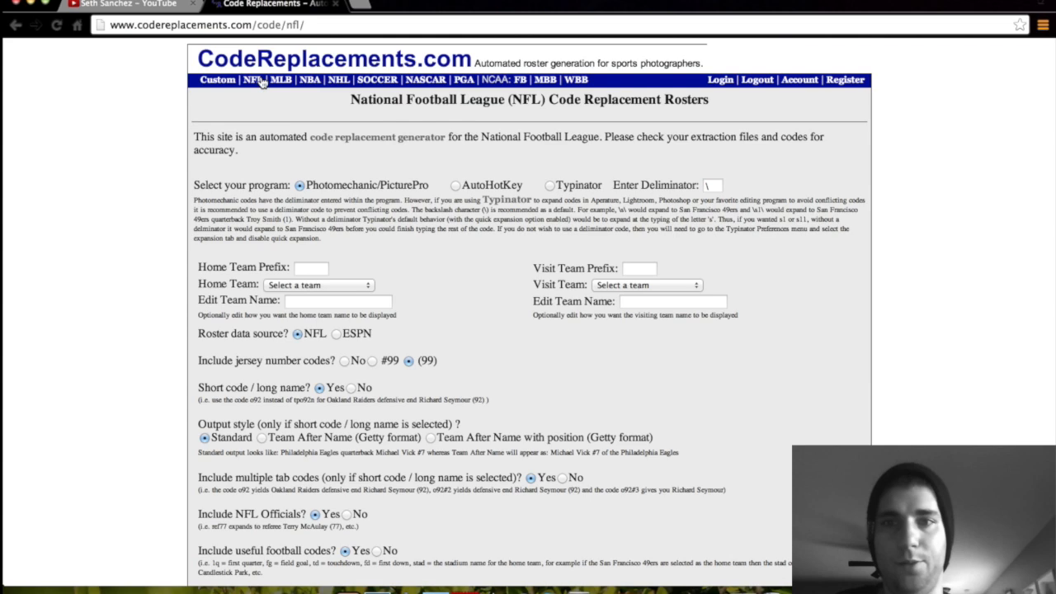
scroll("down", 3)
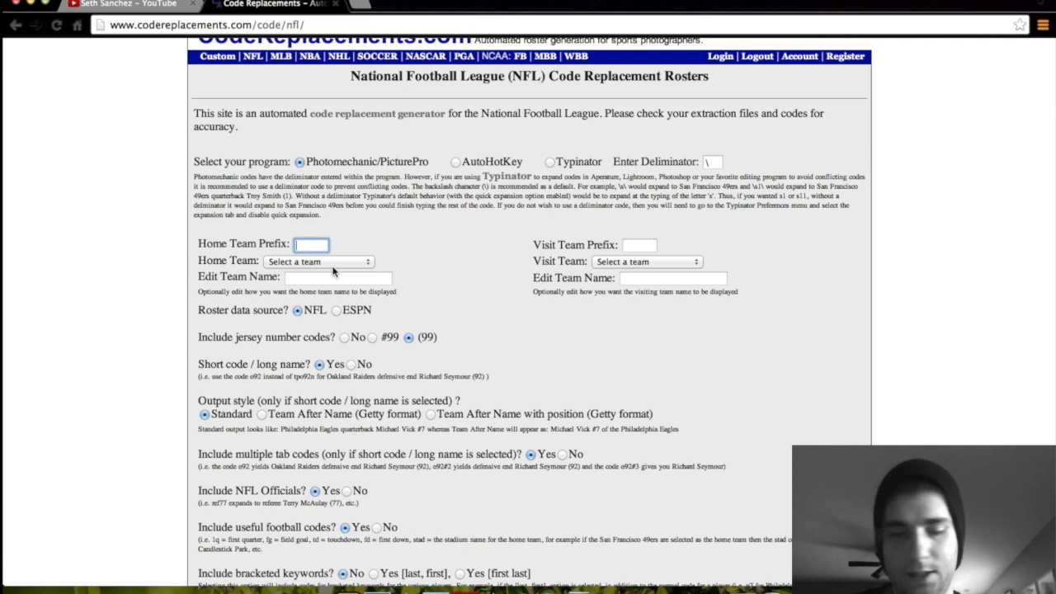
left_click(317, 261)
type("gb")
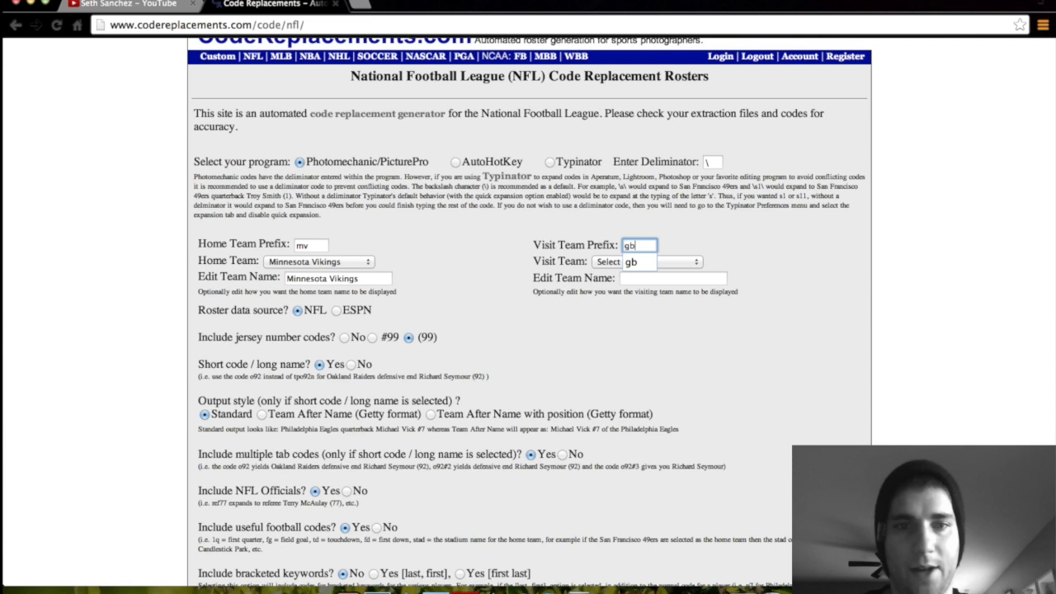
left_click(647, 261)
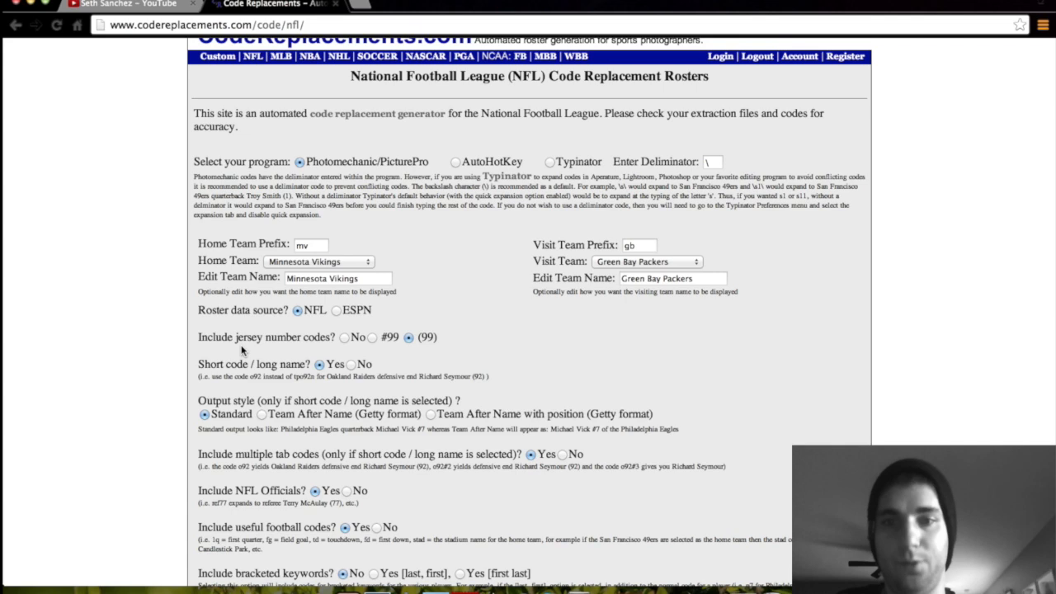
scroll("down", 3)
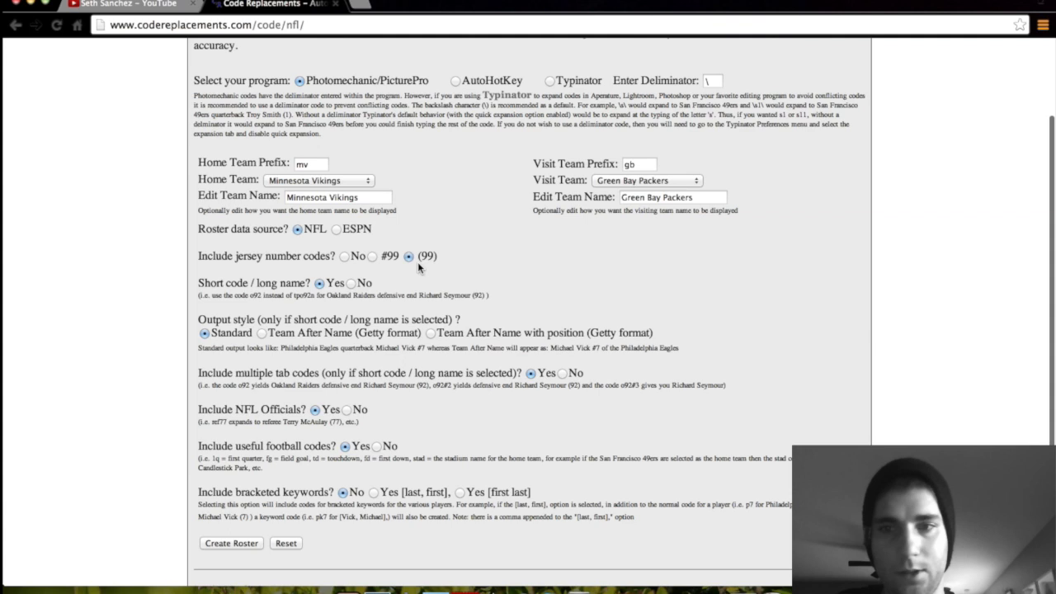
- Set NFL Officials No, useful football codes No, bracketed keywords [first last], and create the roster
scroll("down", 3)
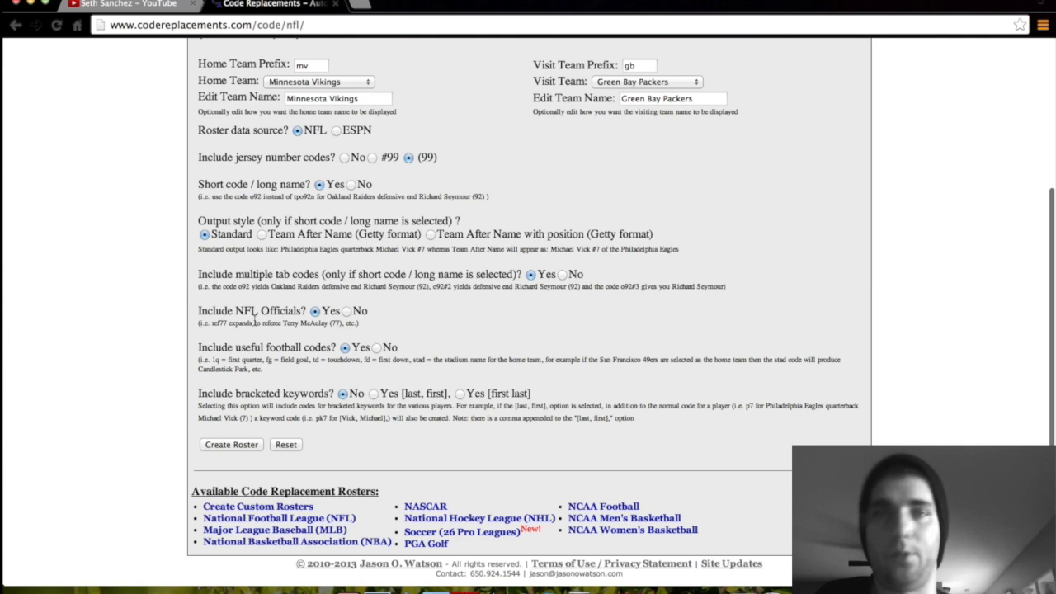
left_click(347, 311)
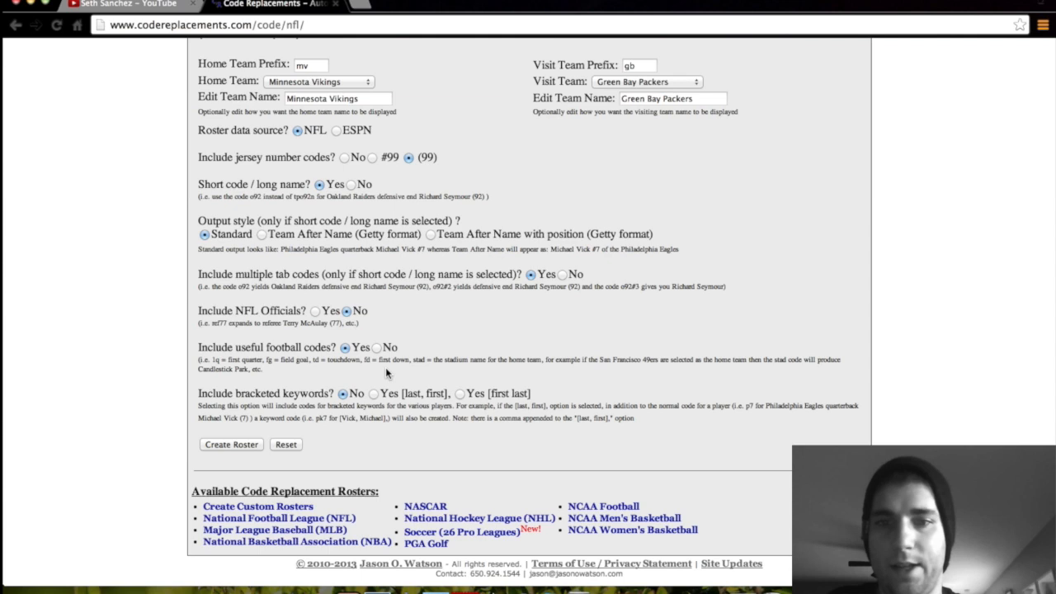
left_click(376, 346)
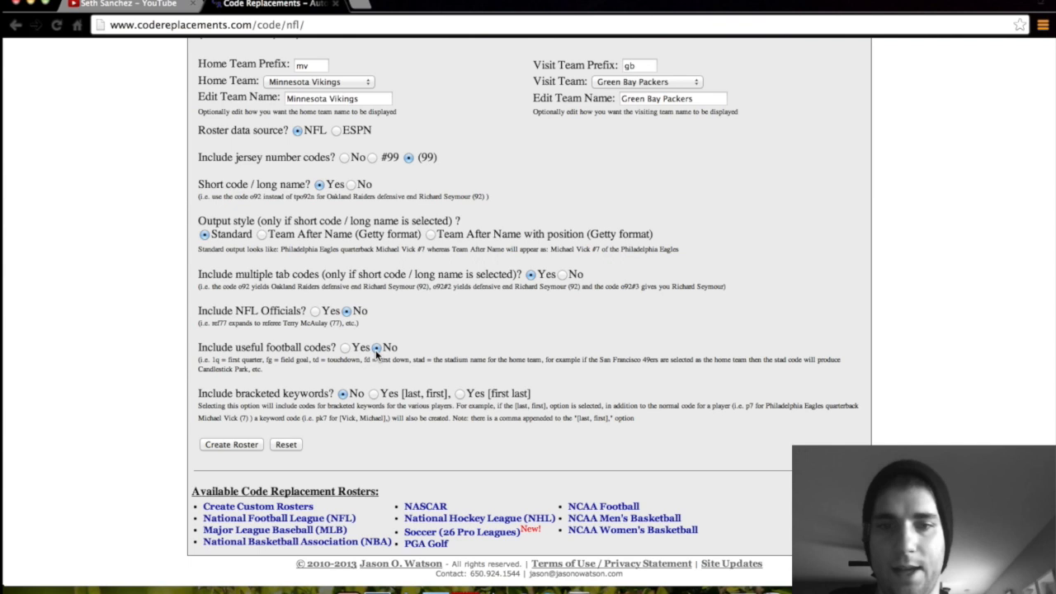
left_click(459, 393)
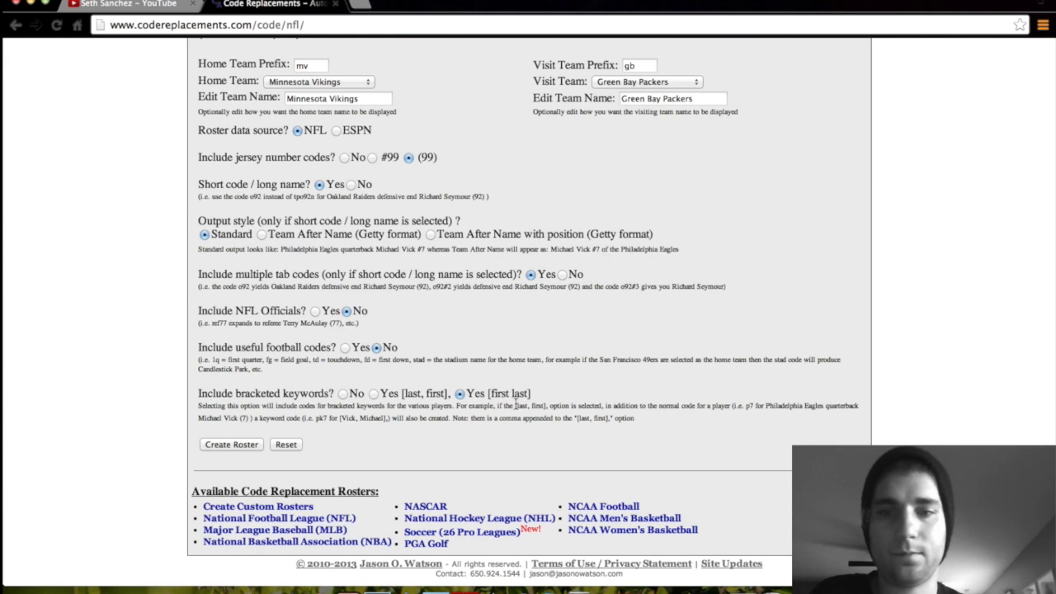
left_click(231, 444)
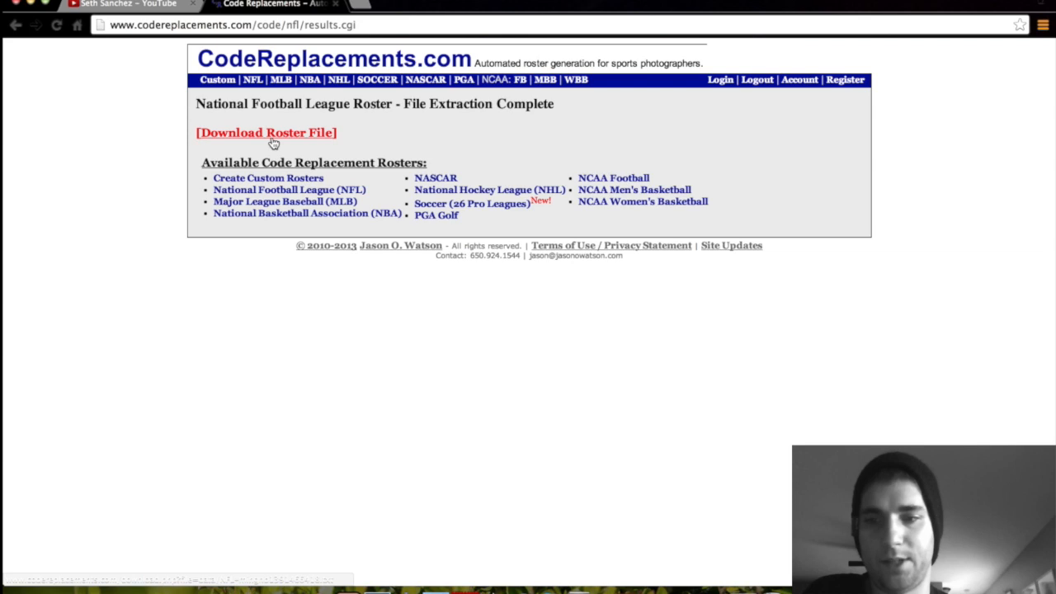
left_click(124, 3)
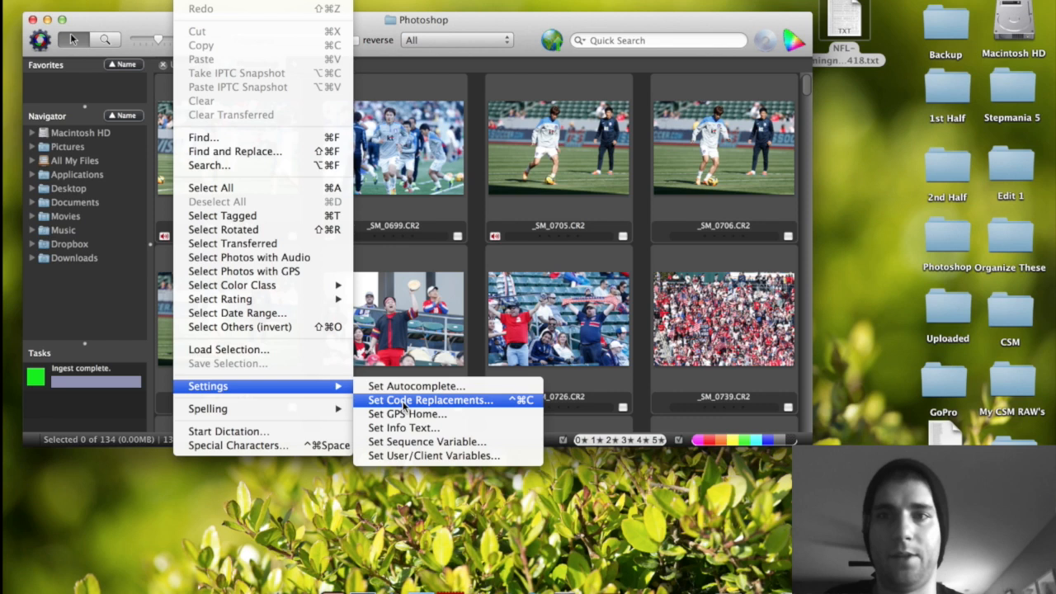
- Add the downloaded NFL roster .txt to the code replacement files and confirm
left_click(429, 400)
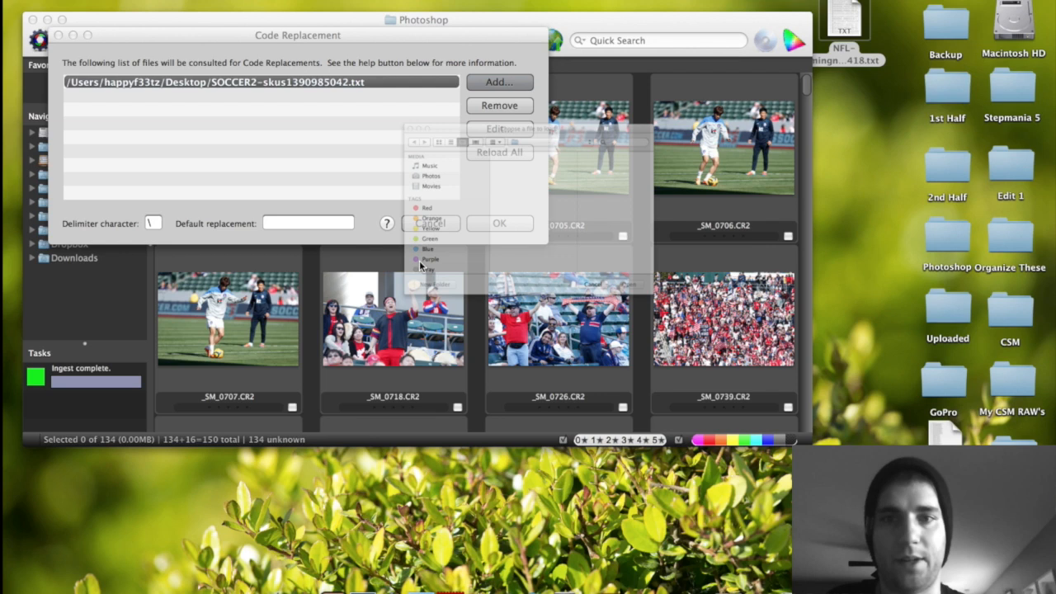
left_click(498, 82)
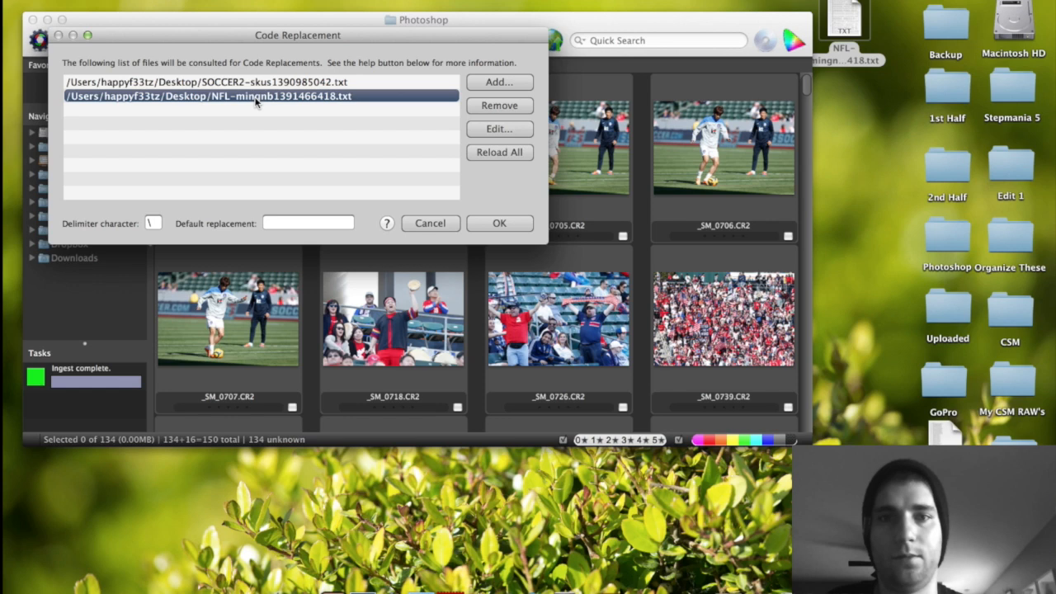
left_click(429, 222)
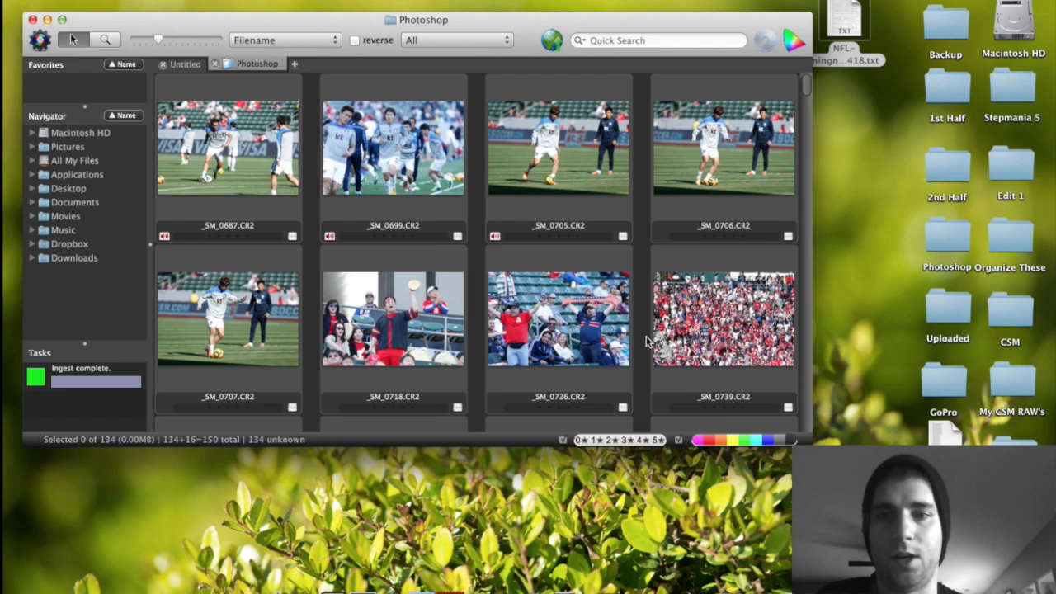
- Scroll through the Photoshop folder's contact sheet of ingested soccer photos
scroll("down", 3)
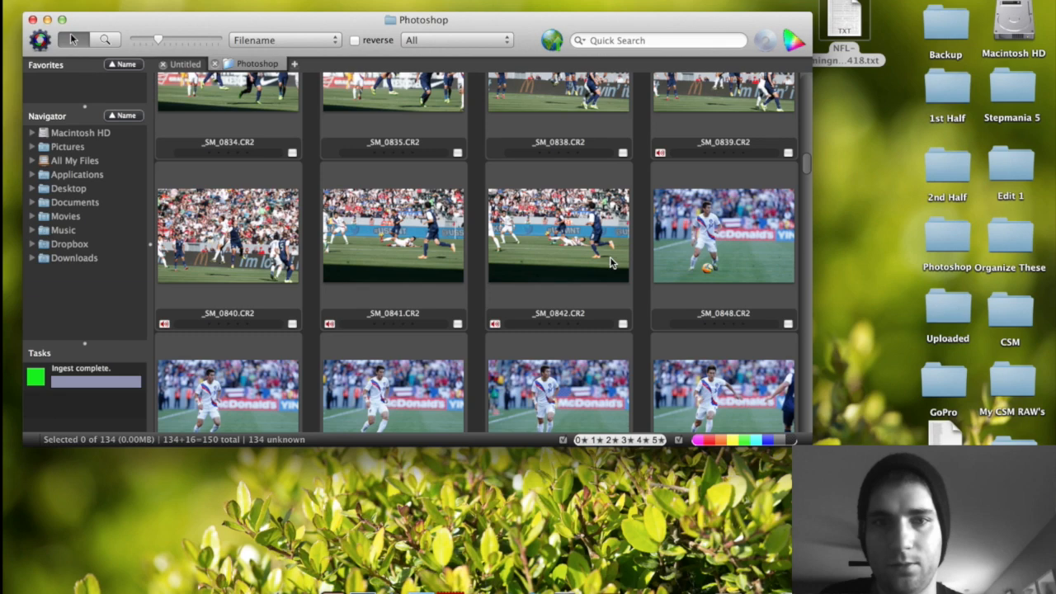
scroll("down", 3)
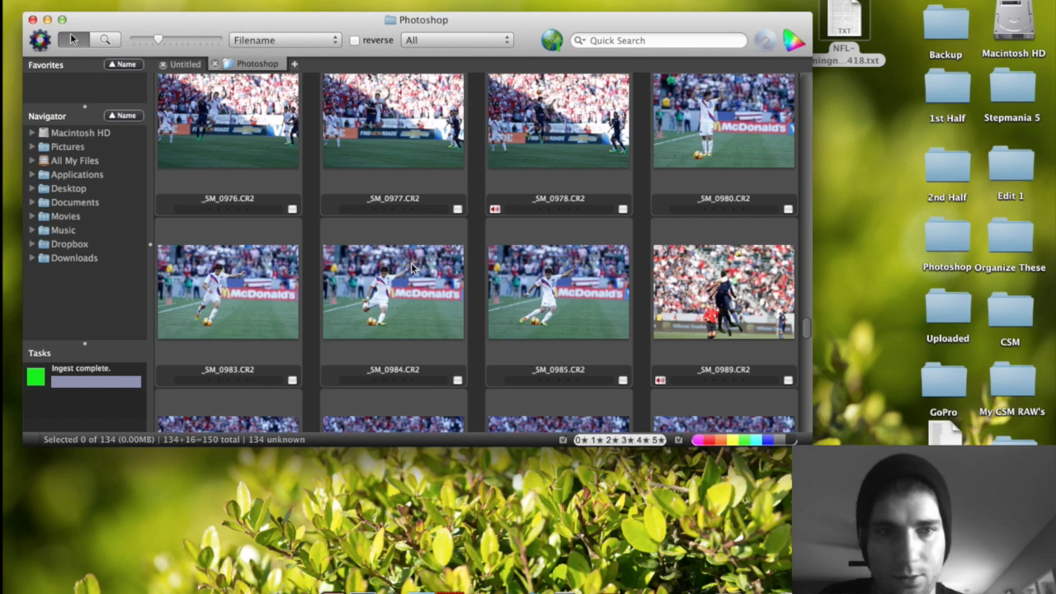
scroll("down", 3)
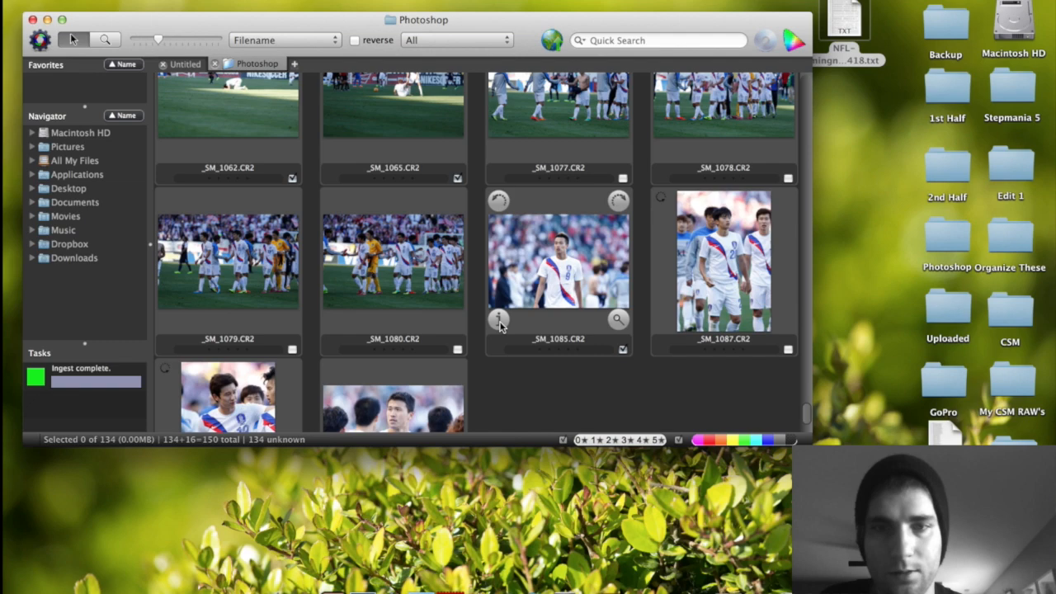
scroll("down", 3)
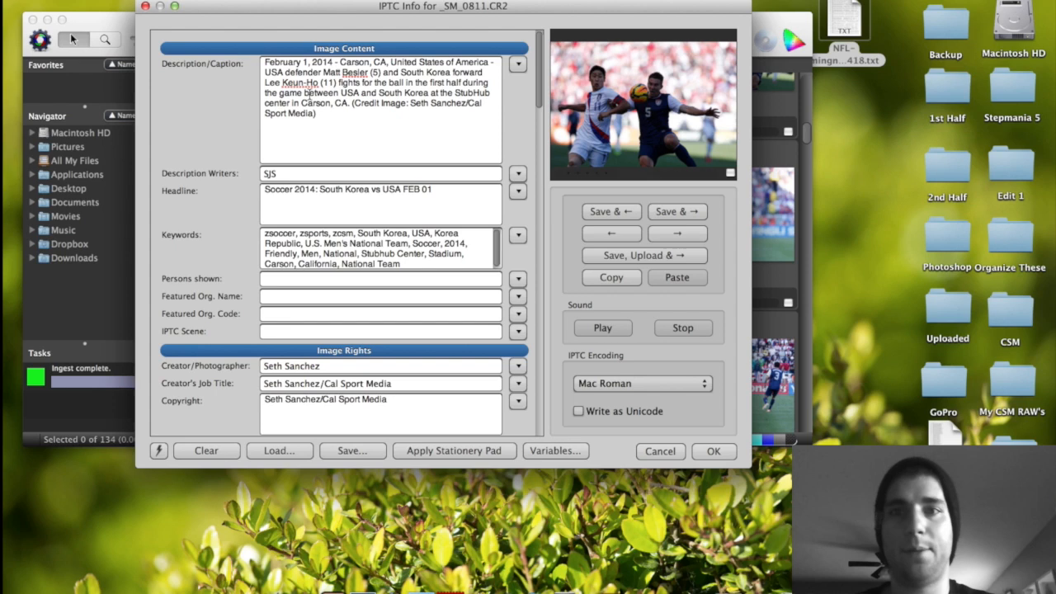
- Begin a new caption line for _SM_0811.CR2 starting with "U"
type("USA defender Matt Besler")
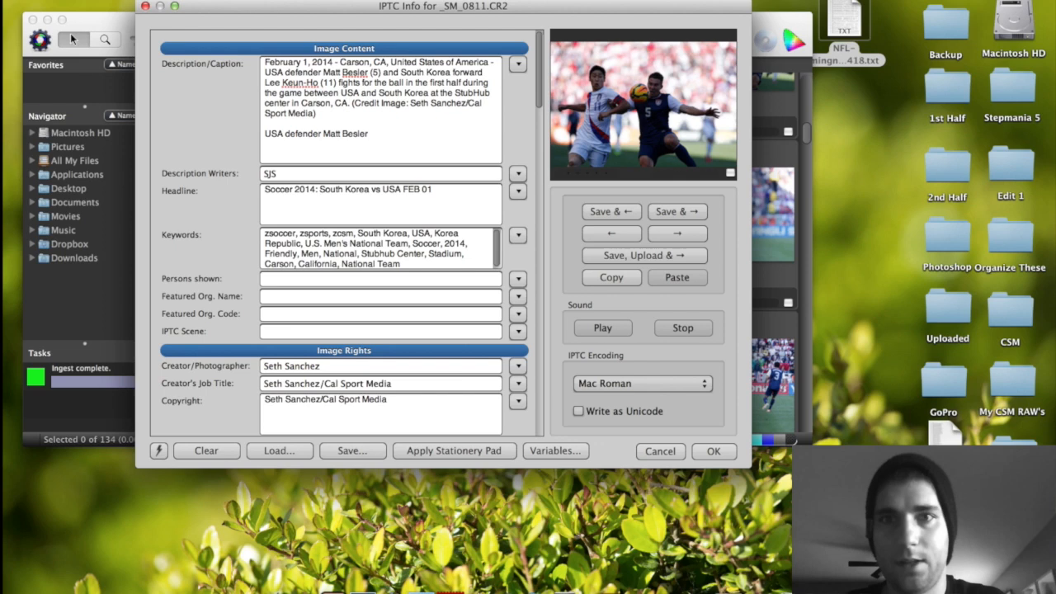
- Type "(5) and South Korea" into the photo's Description/Caption
type("(5) and South Korea forward")
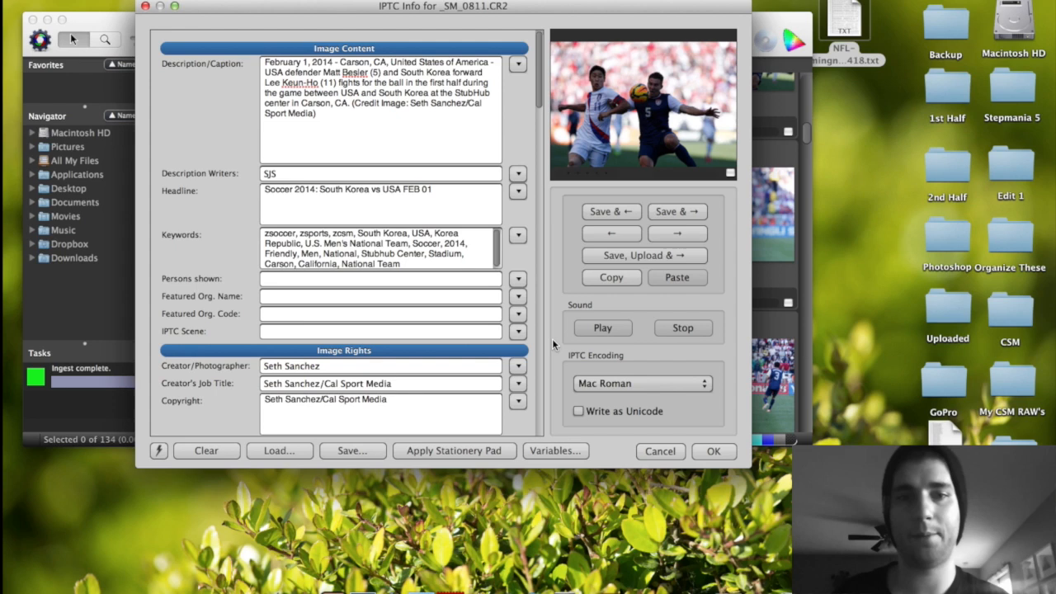
- Close the caption info window and bring up the IPTC Stationery Pad for the ingest
left_click(713, 451)
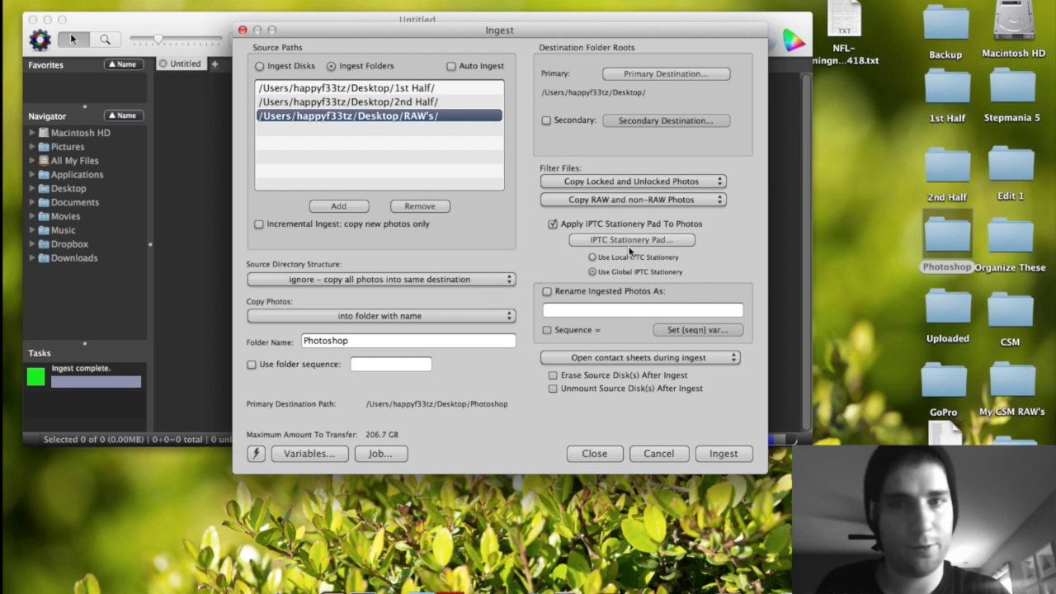
left_click(630, 239)
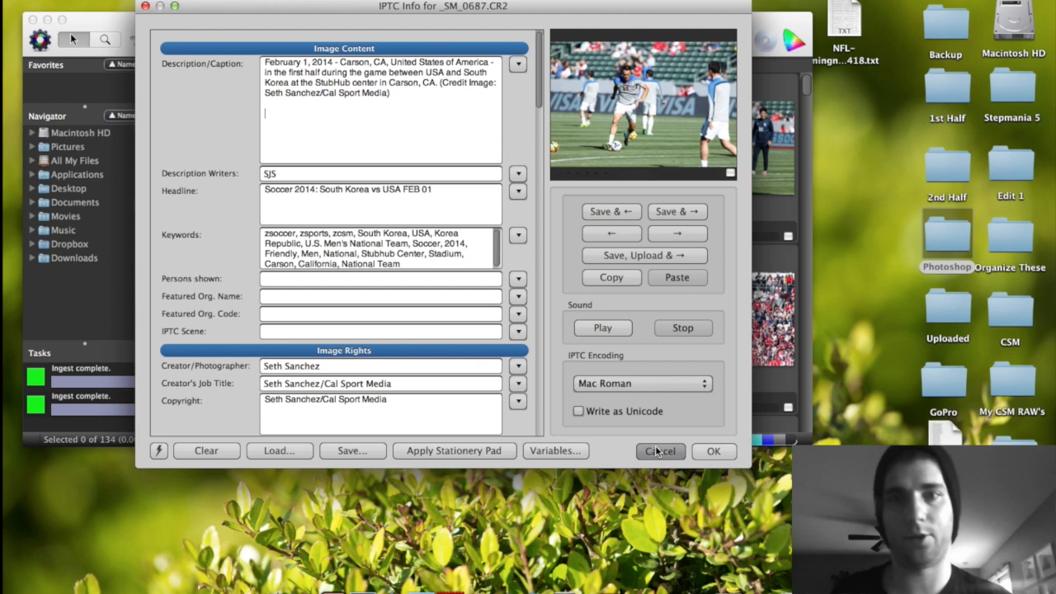
- Close IPTC Info unsaved, filter to Tagged photos and select all 26 of them
left_click(660, 452)
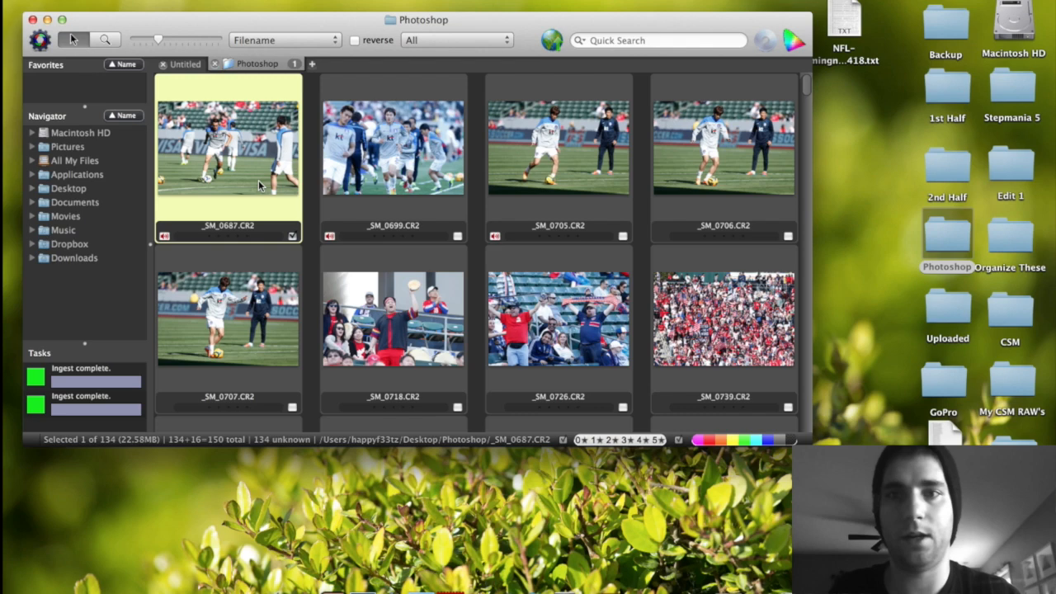
scroll("down", 3)
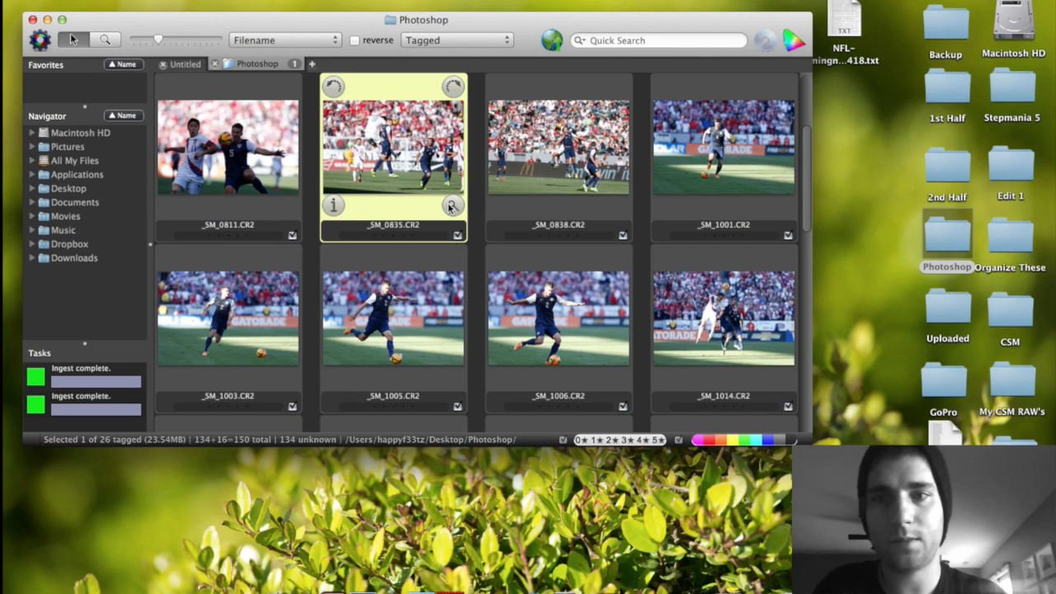
left_click(333, 205)
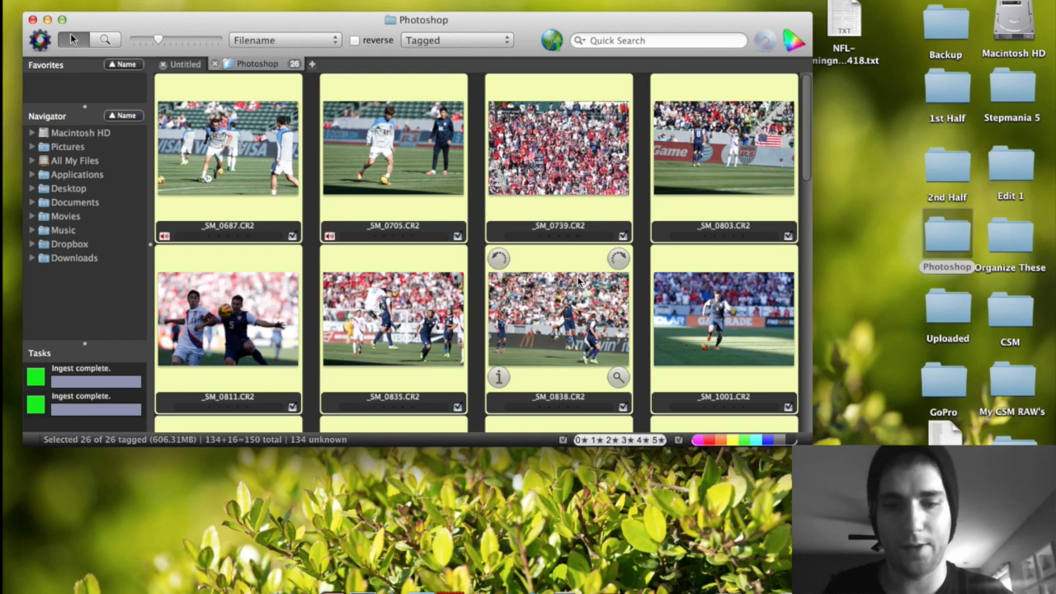
mouse_move(643, 205)
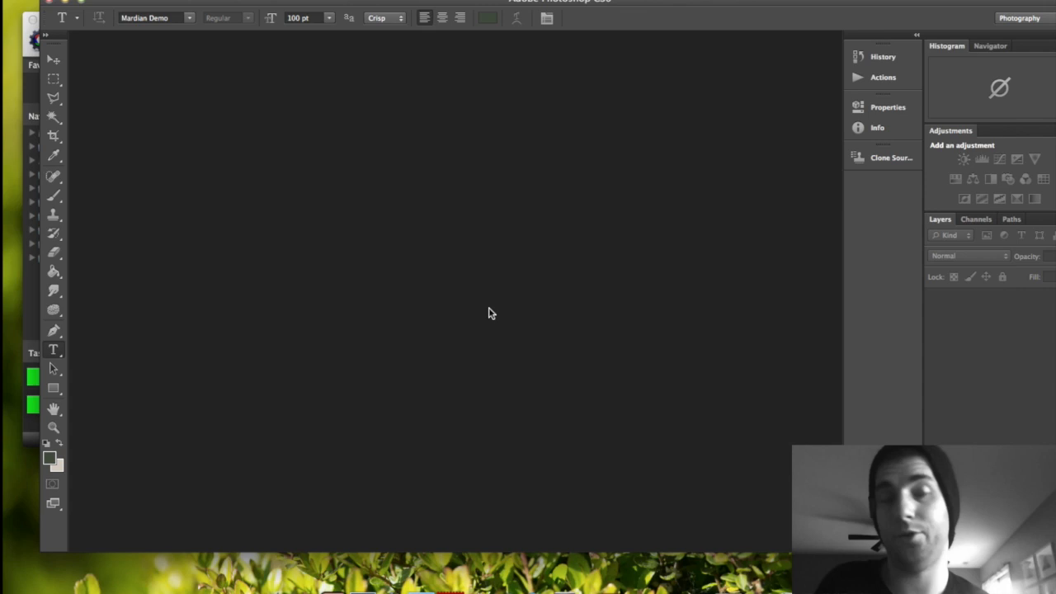
mouse_move(390, 330)
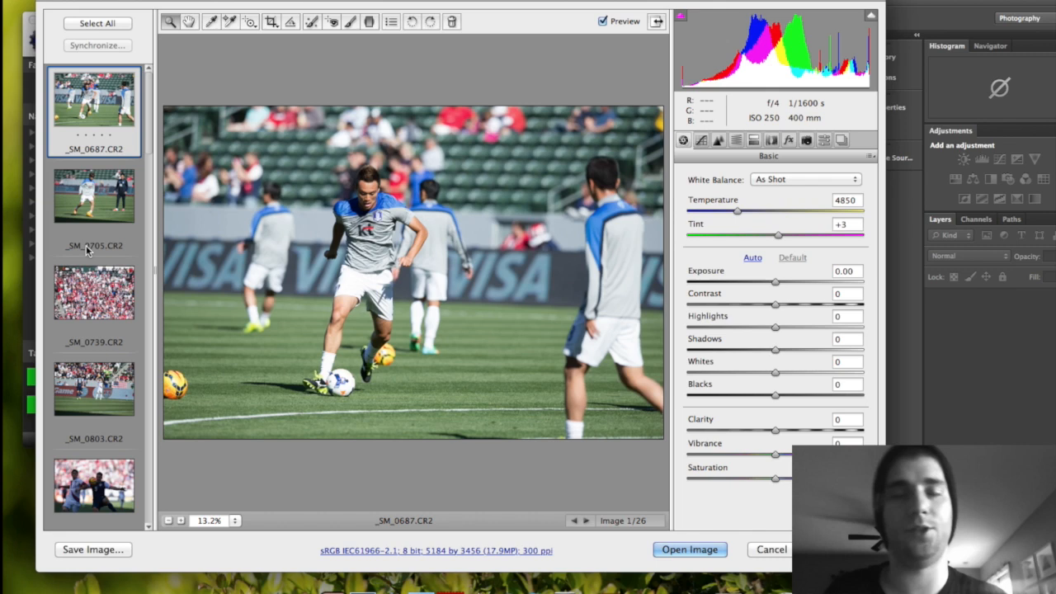
mouse_move(109, 281)
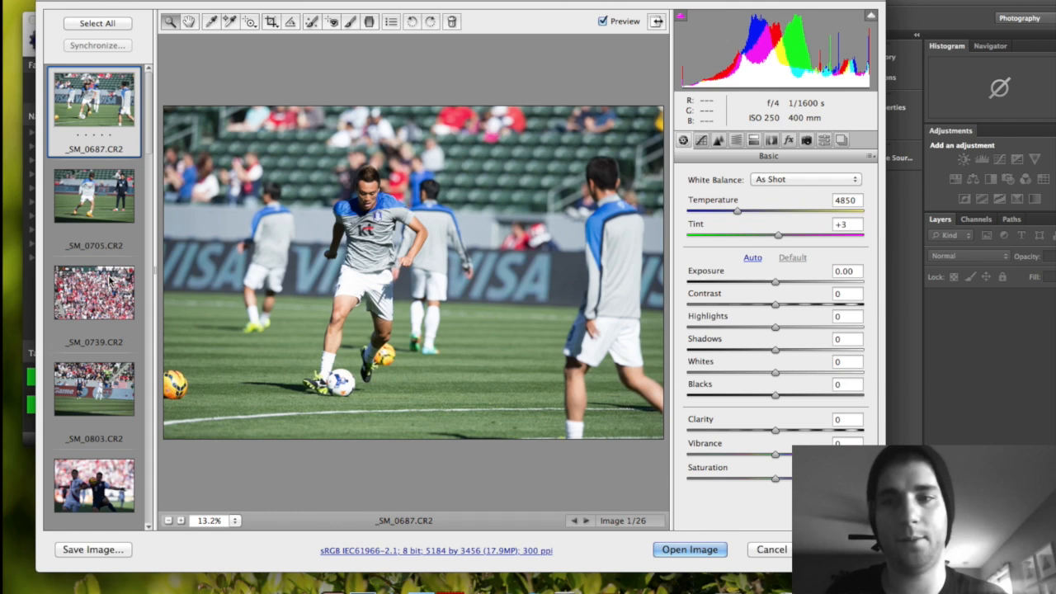